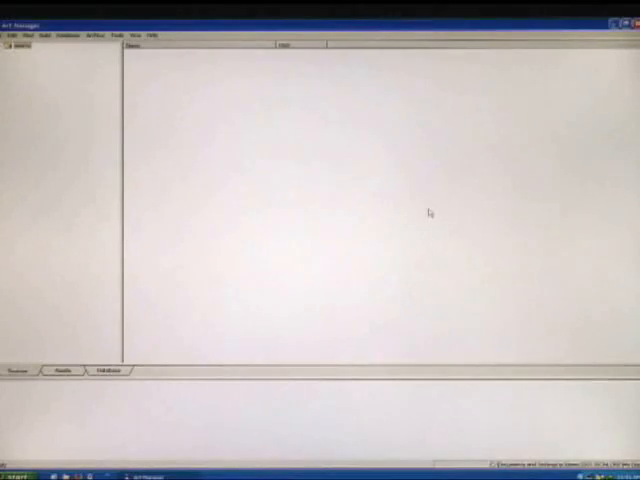
{"action": "mouse_move", "coordinate": [228, 144]}
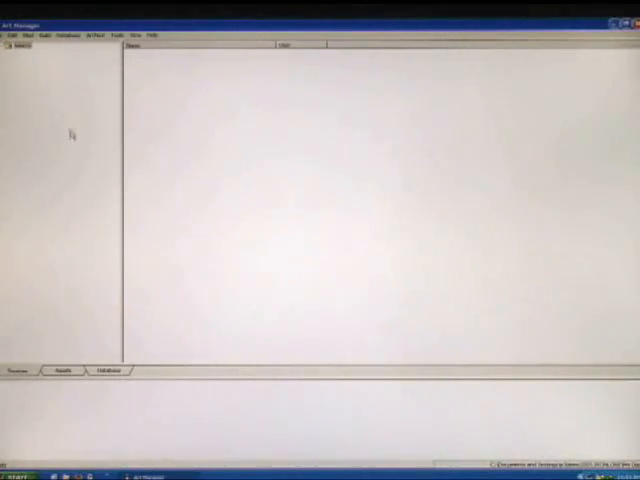
{"action": "mouse_move", "coordinate": [150, 188]}
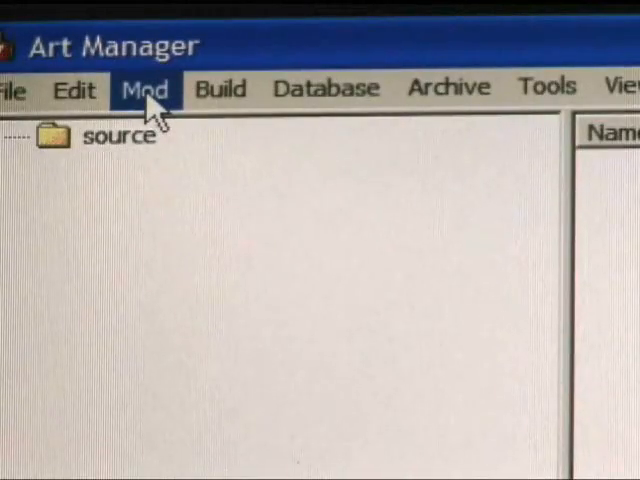
Create a new mod named Tutorial via Mod > New in Art Manager.
{"action": "left_click", "coordinate": [144, 88]}
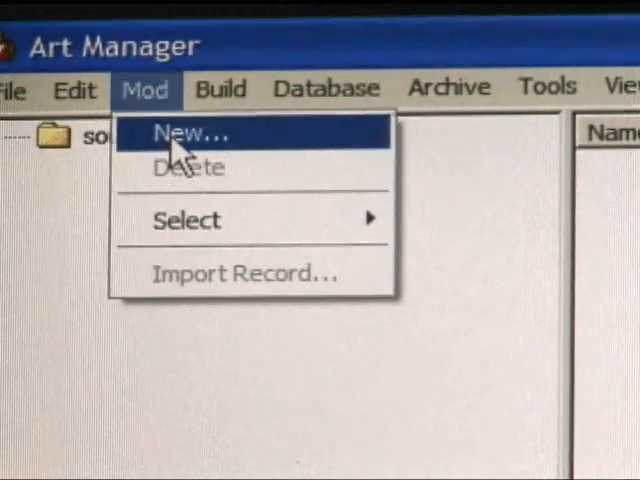
{"action": "left_click", "coordinate": [188, 132]}
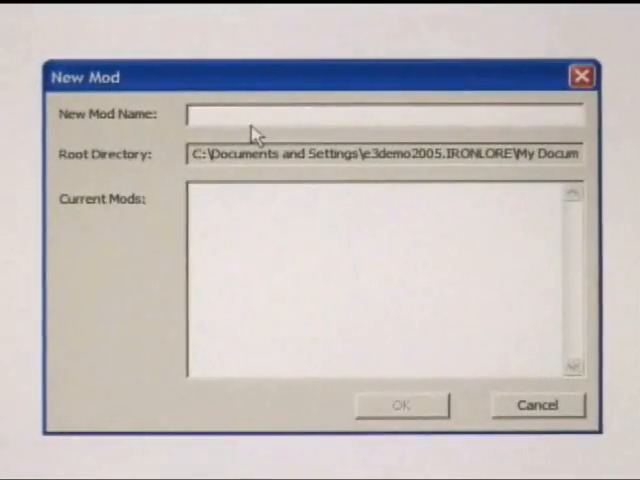
{"action": "type", "text": "Tutor"}
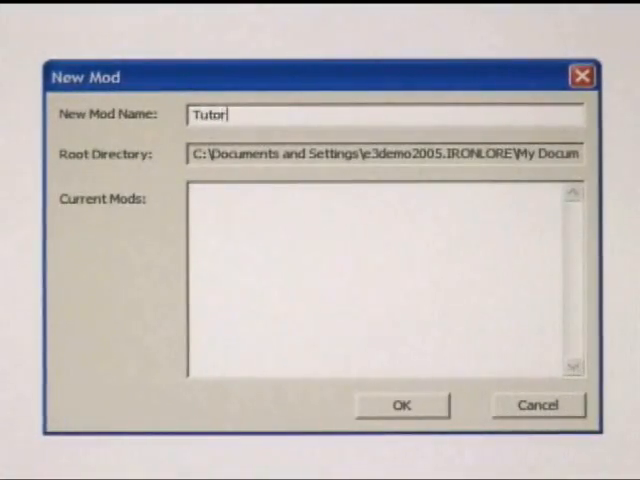
{"action": "left_click", "coordinate": [402, 404]}
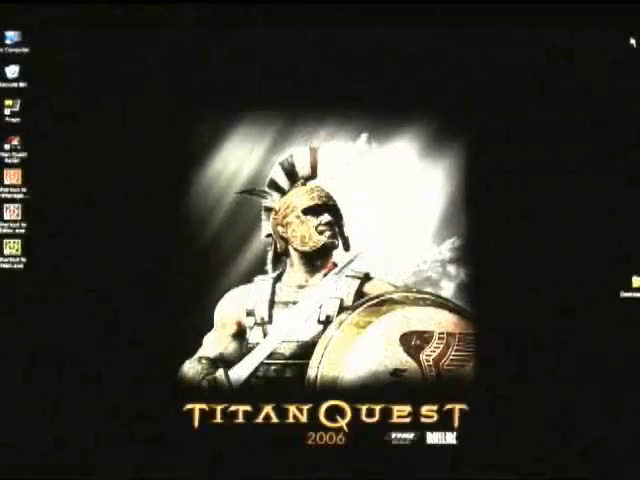
Launch the Editor and create world file Tutorial under the Tutorial mod's source > Maps folder.
{"action": "left_click", "coordinate": [16, 470]}
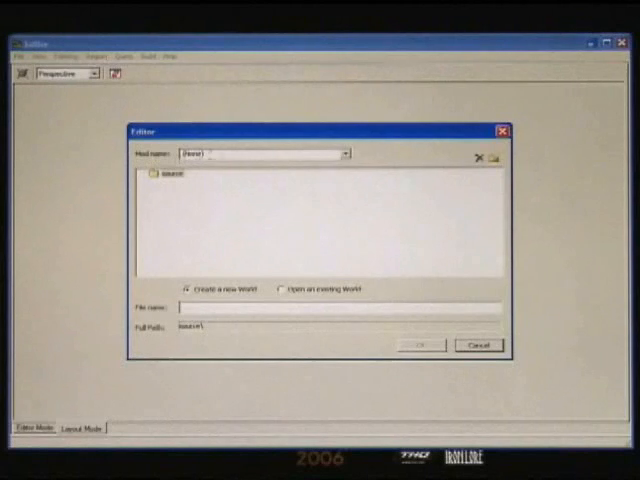
{"action": "left_click", "coordinate": [344, 154]}
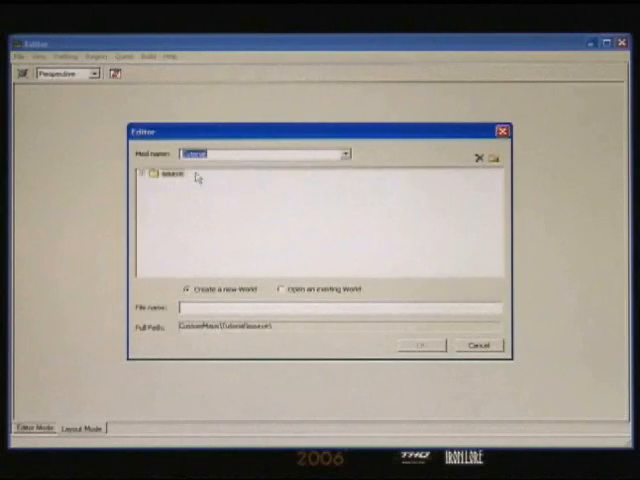
{"action": "left_click", "coordinate": [146, 172]}
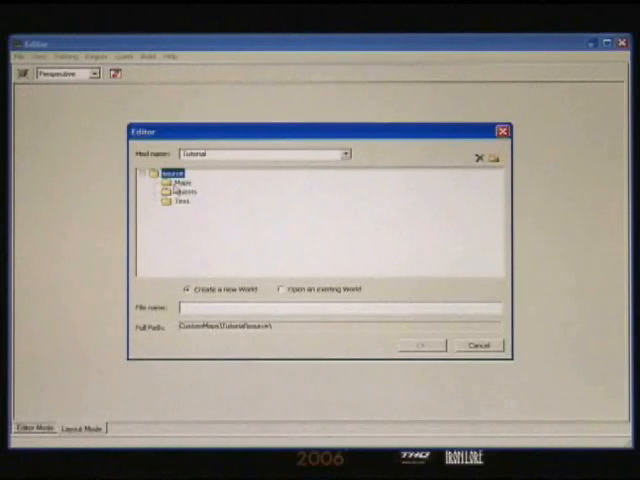
{"action": "left_click", "coordinate": [184, 188]}
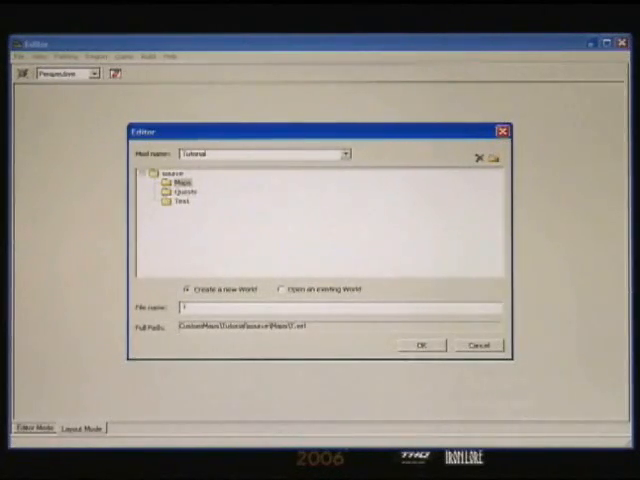
{"action": "type", "text": "Tutorial"}
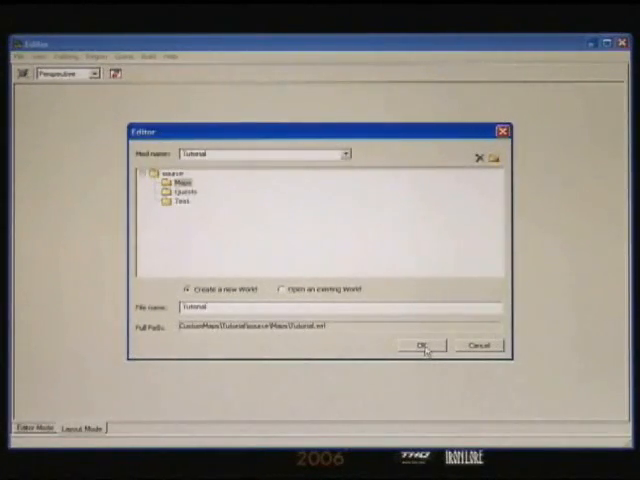
{"action": "left_click", "coordinate": [418, 344]}
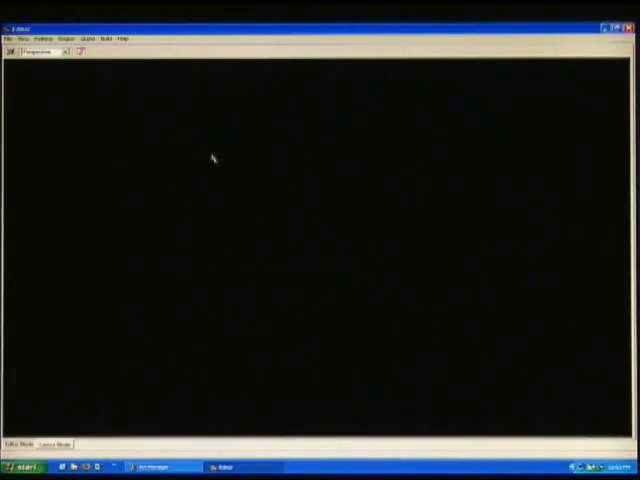
Create a 256 x 256 m terrain named Level01 stored in the Maps folder.
{"action": "left_click", "coordinate": [64, 38]}
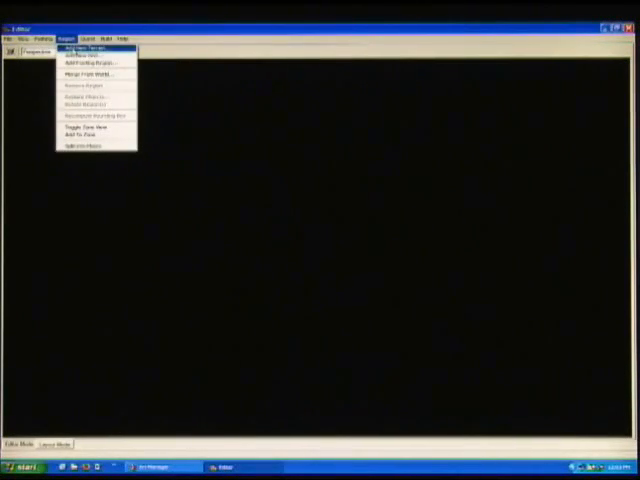
{"action": "left_click", "coordinate": [96, 48]}
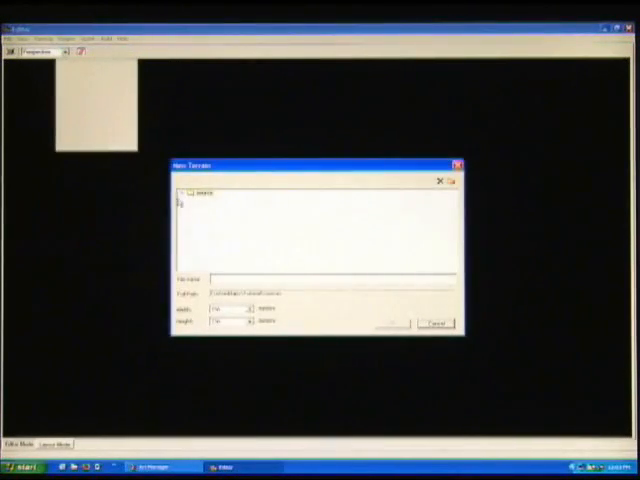
{"action": "left_click", "coordinate": [184, 192]}
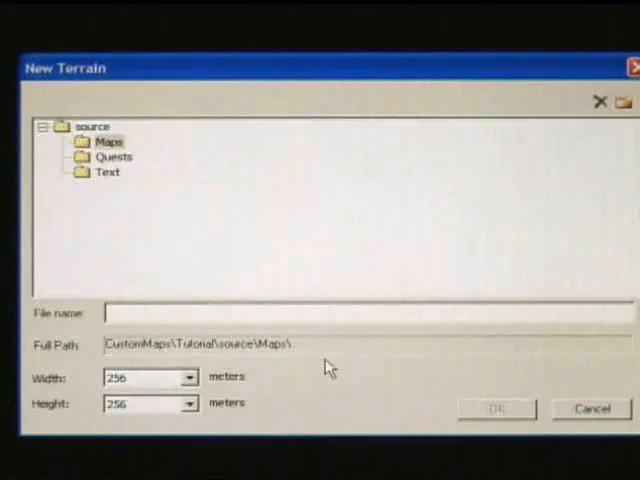
{"action": "type", "text": "Level"}
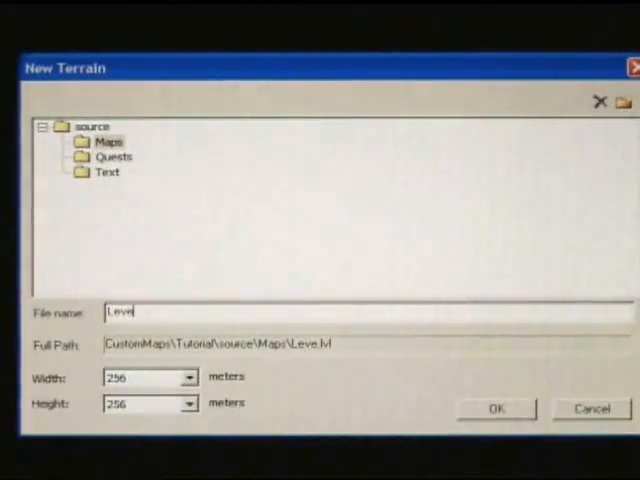
{"action": "type", "text": "l01"}
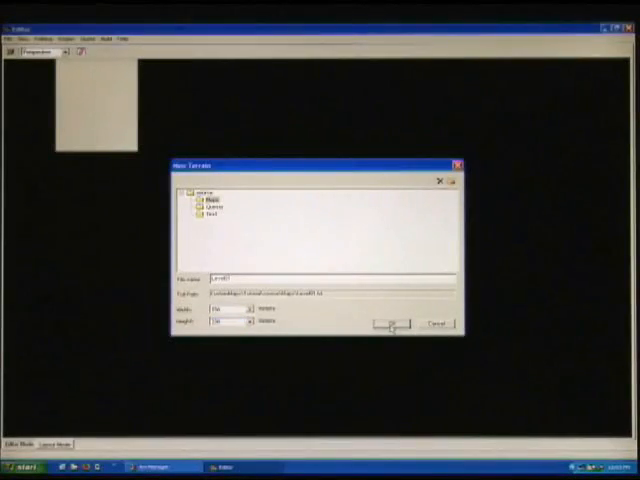
{"action": "left_click", "coordinate": [388, 324]}
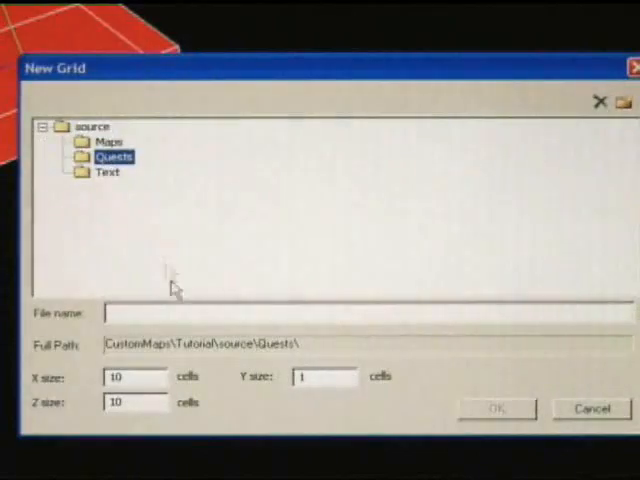
Name the new 10 x 1 x 10 grid Underground and store it in the Maps folder.
{"action": "left_click", "coordinate": [108, 140]}
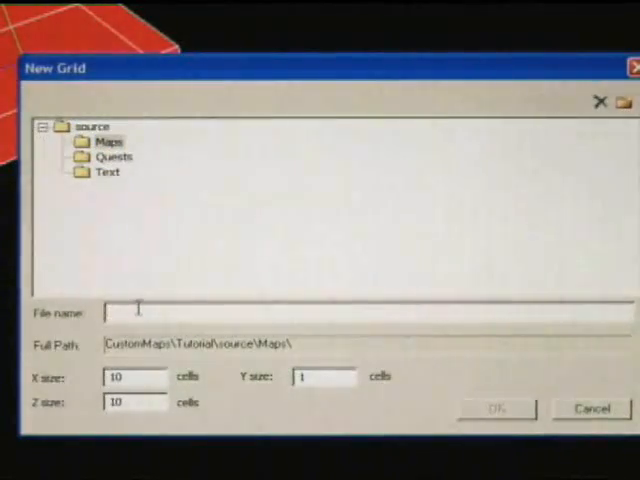
{"action": "type", "text": "Undergr"}
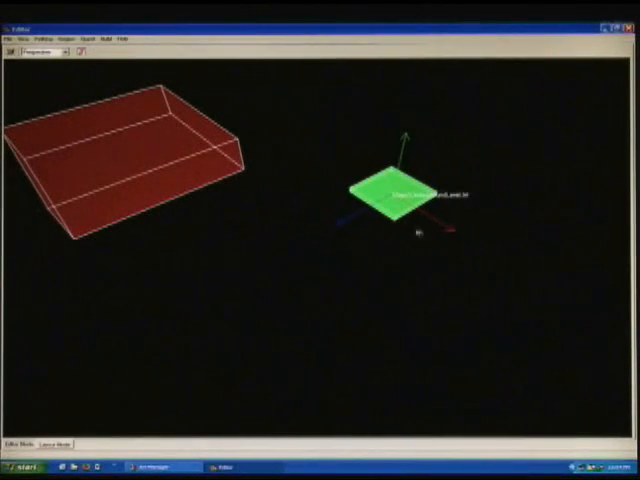
{"action": "left_click_drag", "start_coordinate": [384, 200], "coordinate": [310, 104]}
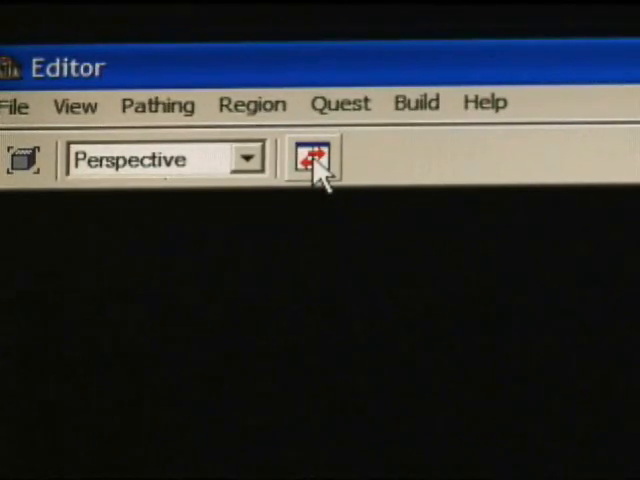
Switch the Level terrain into Editor Mode, showing a blank untextured surface.
{"action": "left_click", "coordinate": [312, 158]}
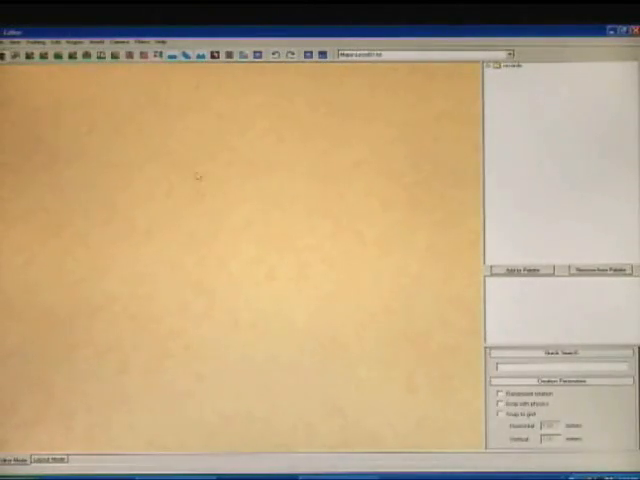
{"action": "mouse_move", "coordinate": [280, 280]}
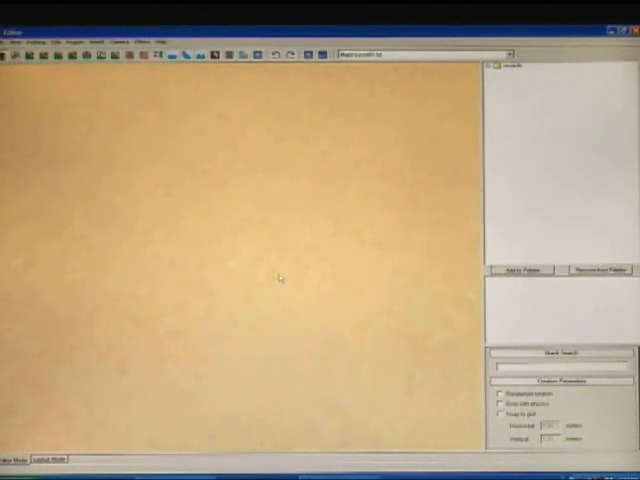
{"action": "mouse_move", "coordinate": [218, 180]}
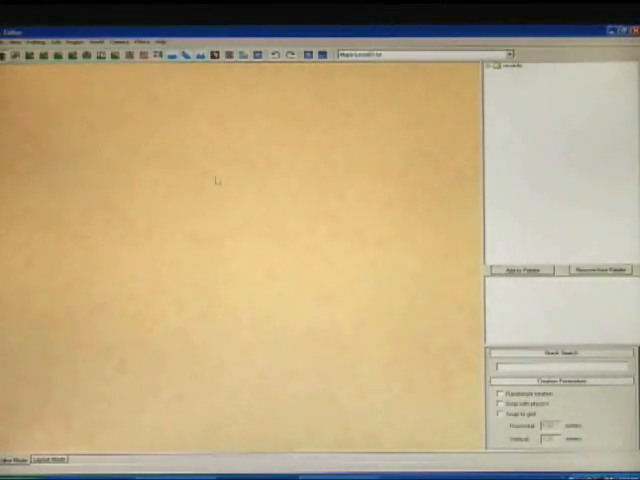